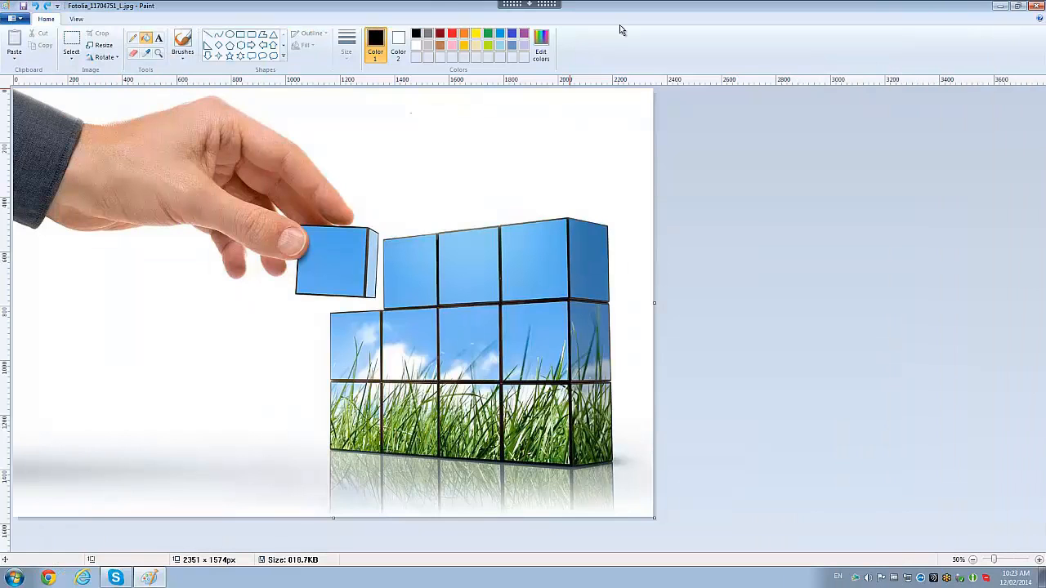
{"action": "mouse_move", "coordinate": [658, 32]}
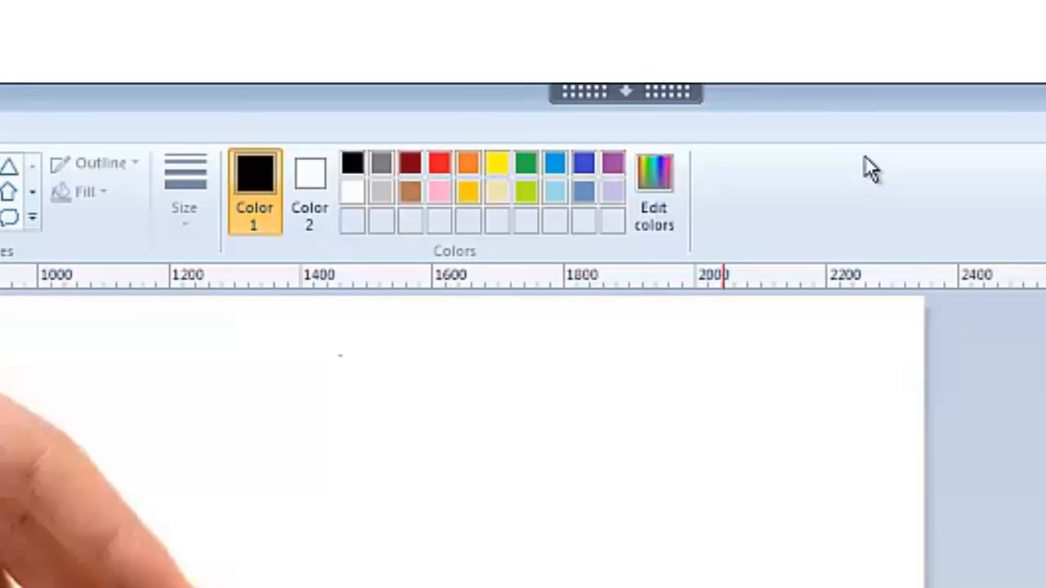
{"action": "mouse_move", "coordinate": [600, 98]}
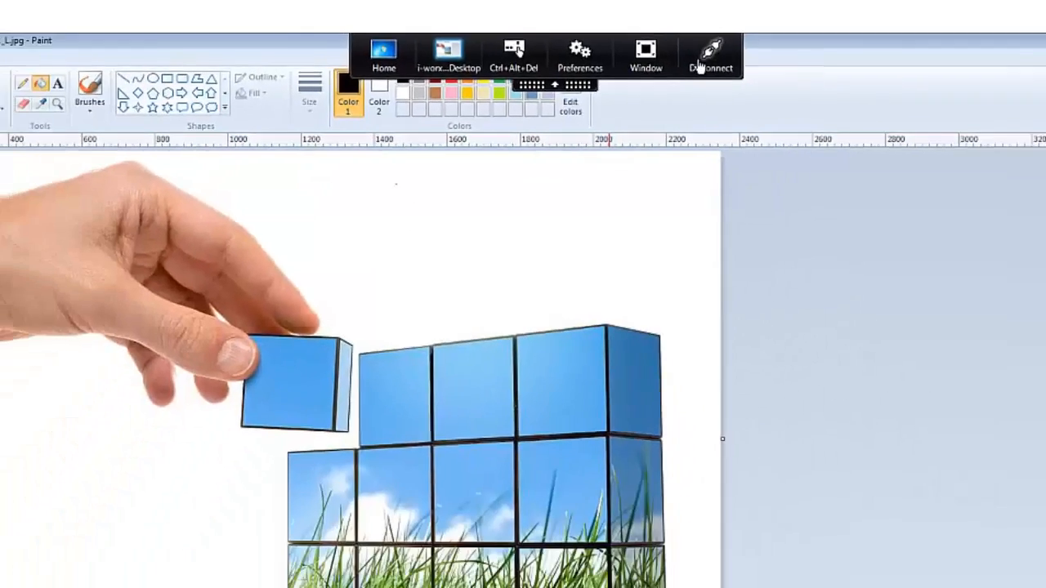
Disconnect the virtual desktop session from the Citrix toolbar, leaving Paint running
{"action": "left_click", "coordinate": [709, 55]}
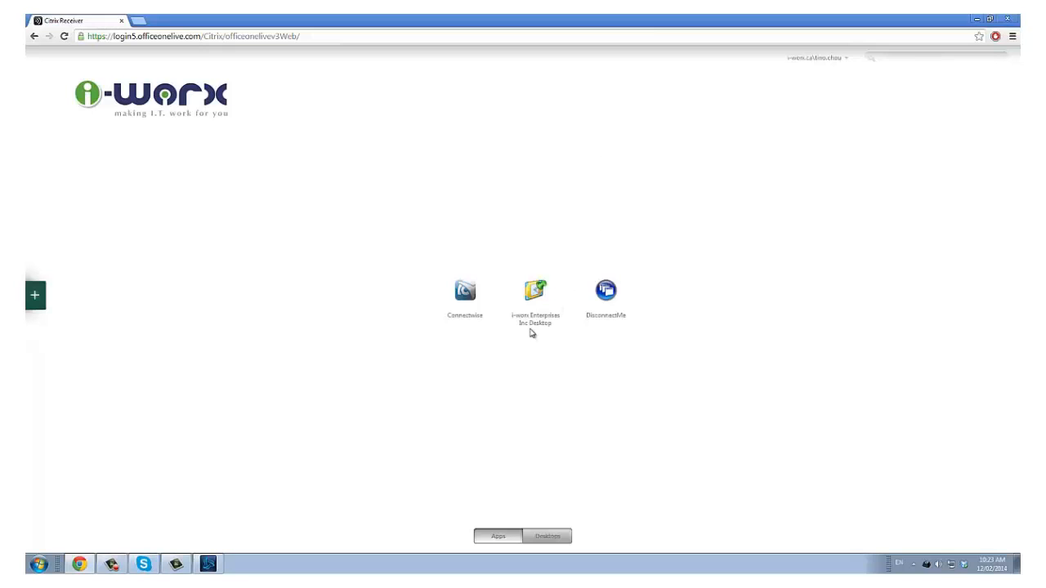
Reconnect to the i-worx Enterprises Inc Desktop, find Paint unchanged, then start logging off
{"action": "left_click", "coordinate": [535, 290]}
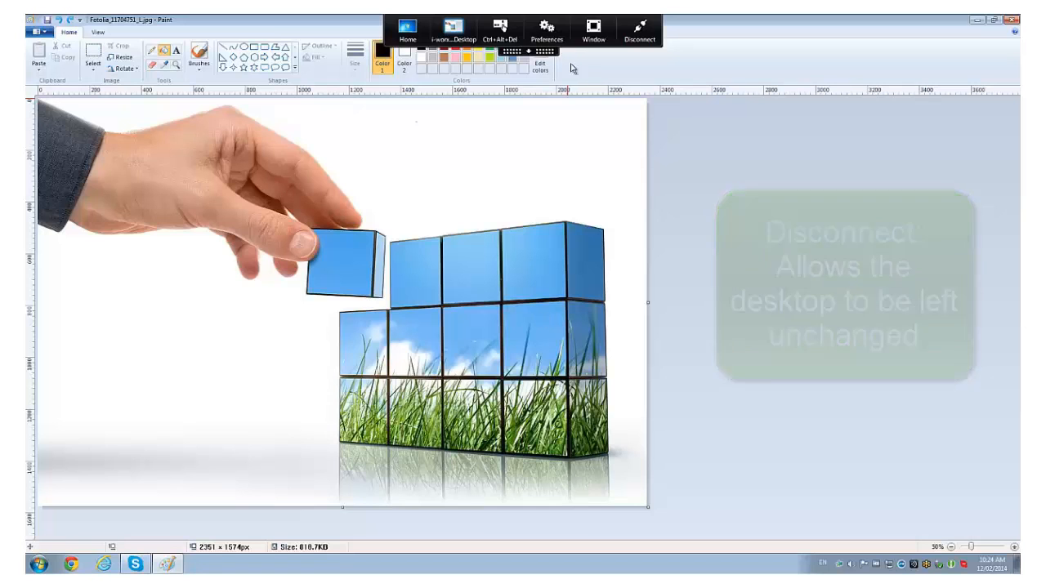
{"action": "left_click", "coordinate": [198, 57]}
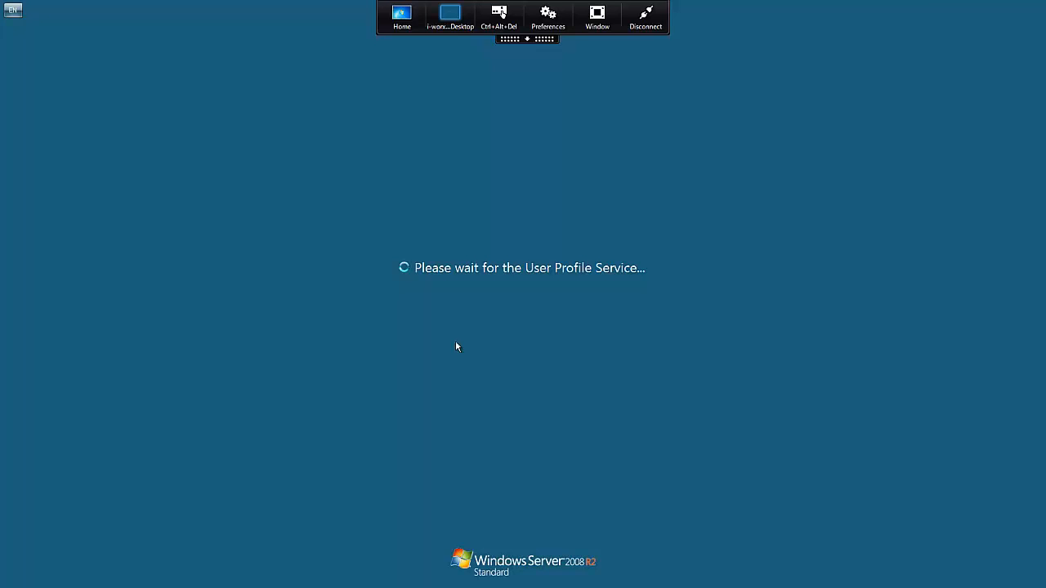
{"action": "mouse_move", "coordinate": [481, 346]}
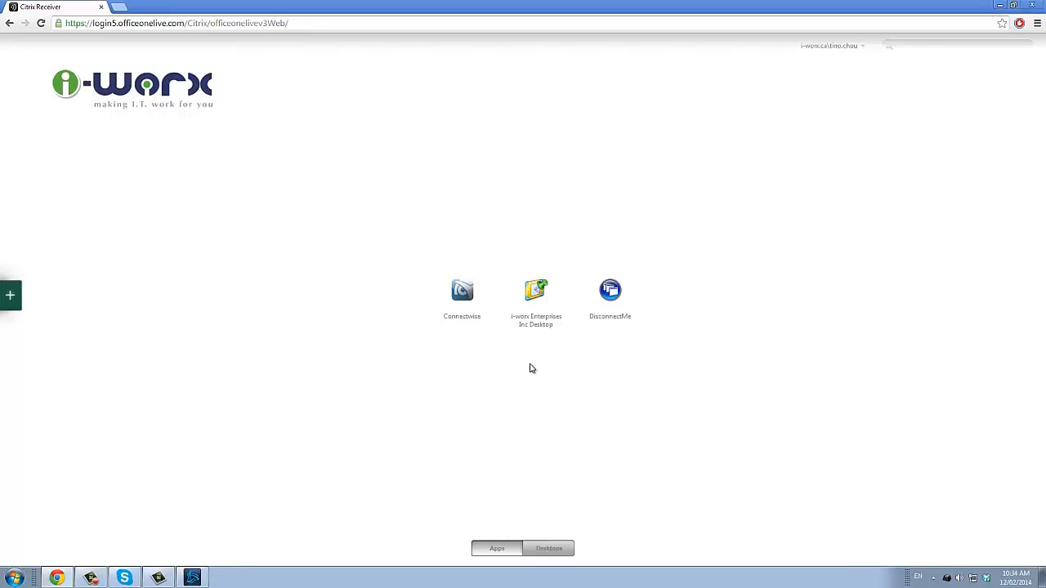
{"action": "mouse_move", "coordinate": [536, 307]}
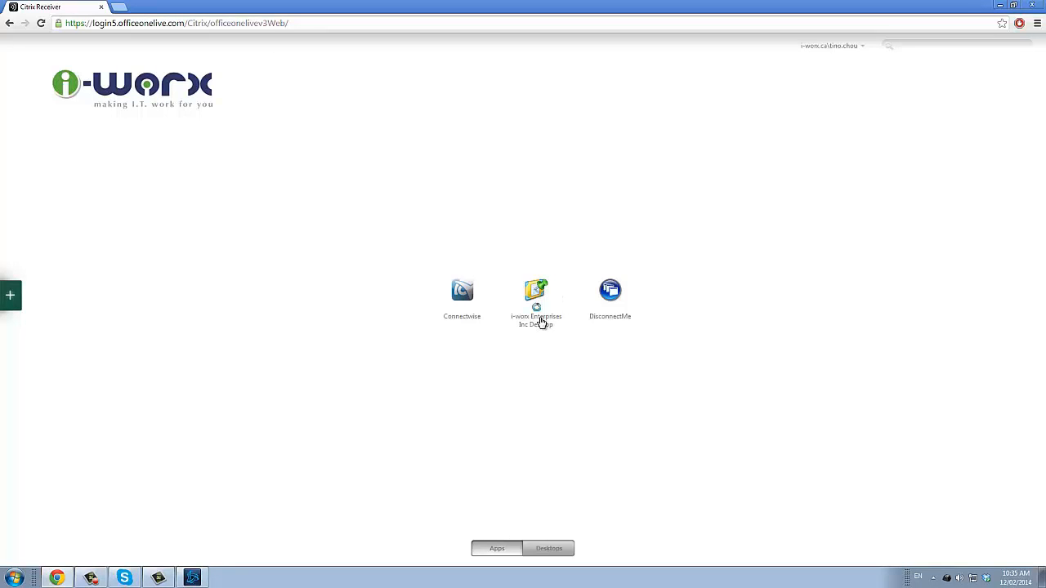